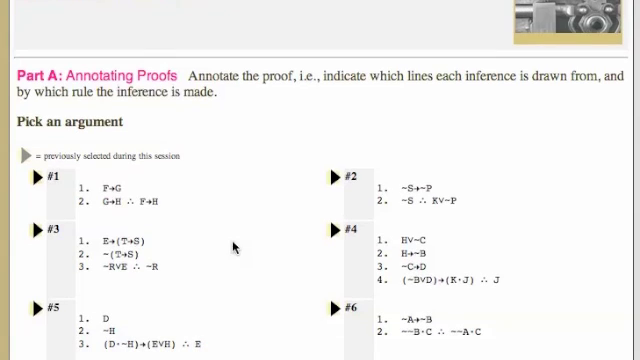
Step: Open argument #4 of 8.1A and return to editing its proof attempt
scroll(down, 3)
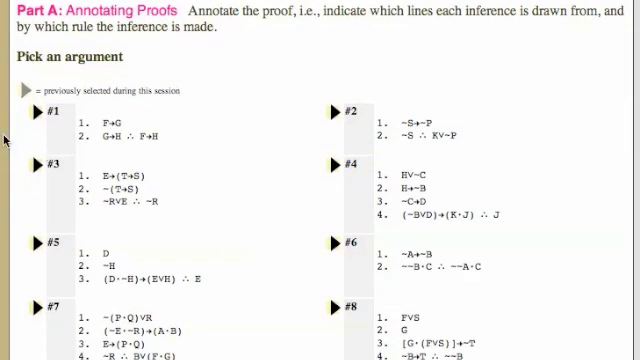
mouse_move(336, 172)
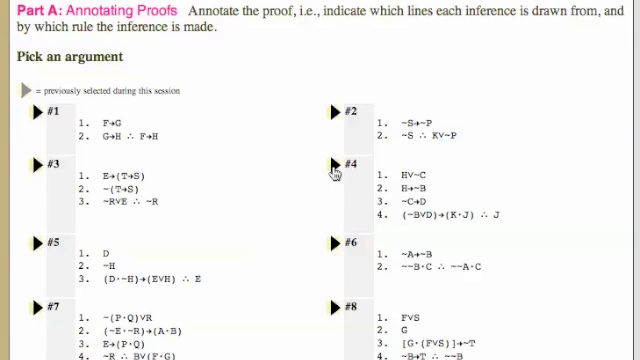
click(340, 164)
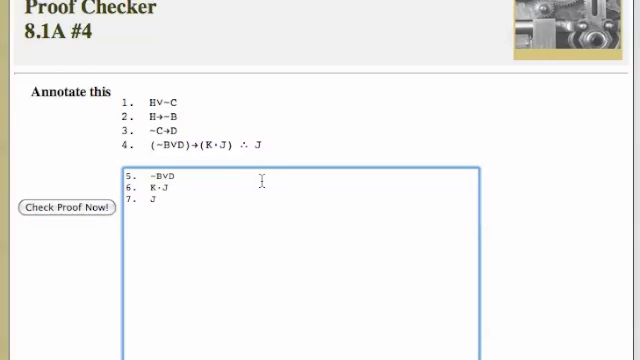
mouse_move(262, 162)
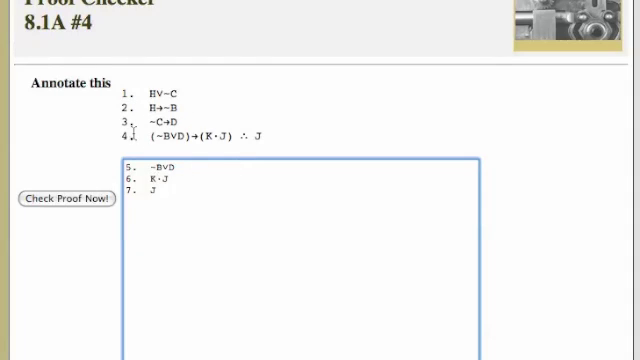
double_click(270, 136)
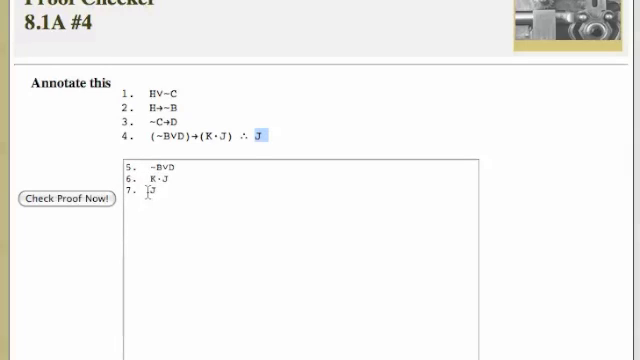
click(200, 210)
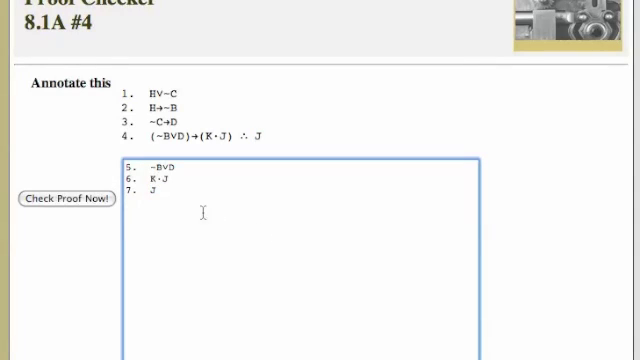
mouse_move(184, 168)
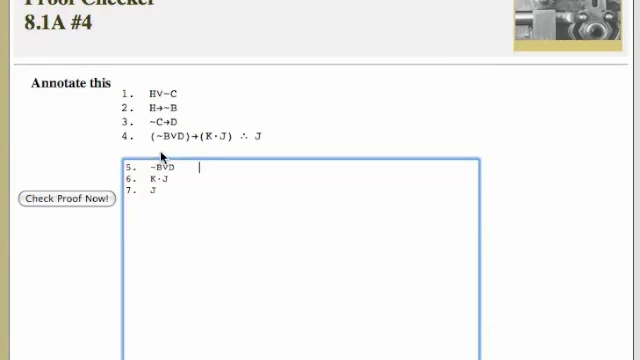
mouse_move(196, 144)
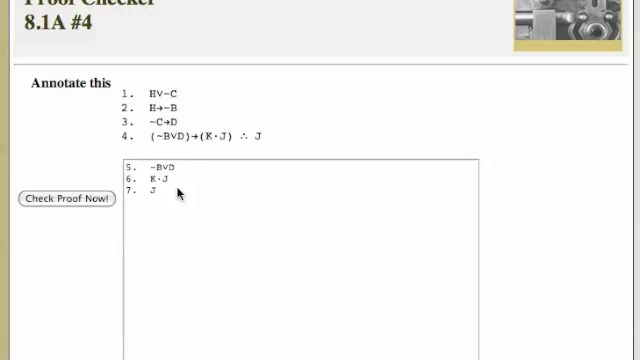
mouse_move(202, 206)
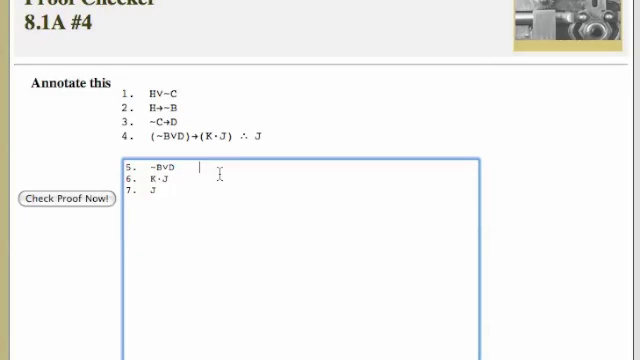
Step: Annotate line 5 (~B∨D) with '1,2,3 CD' and move the cursor to the end of line 6
text(1,)
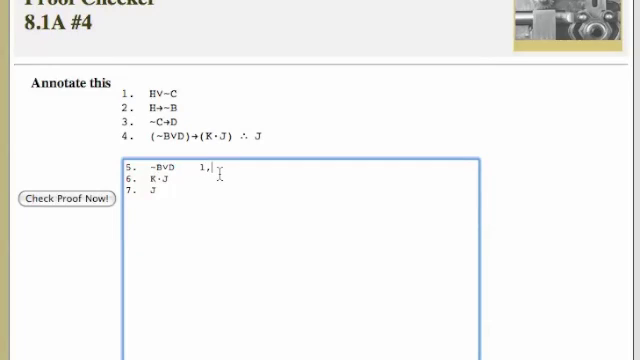
text(2)
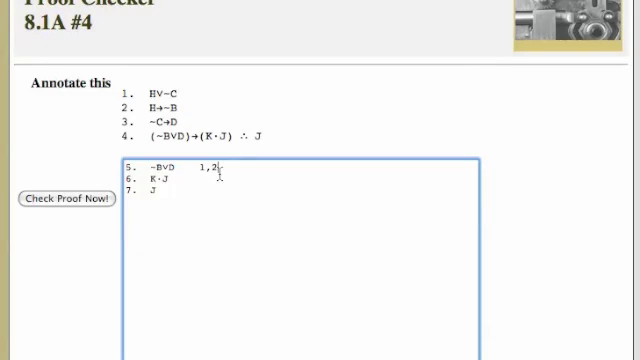
text(3)
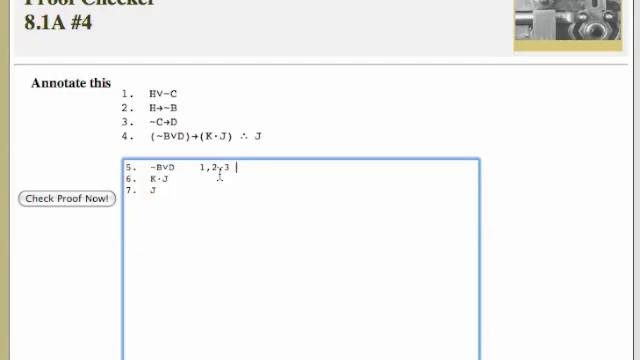
text(CD)
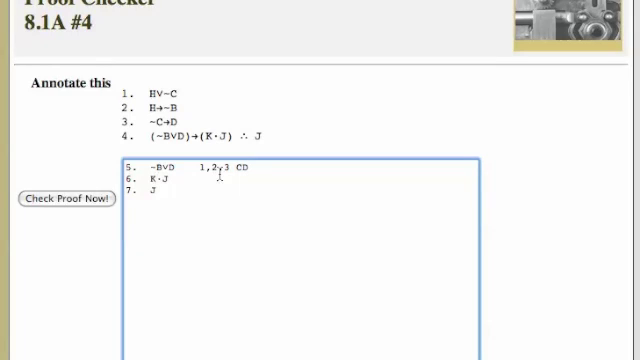
click(204, 178)
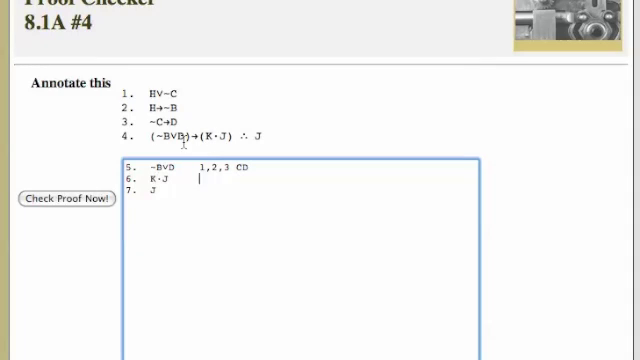
double_click(190, 136)
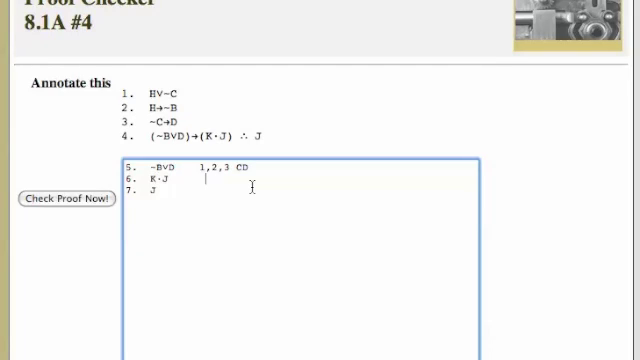
Step: Annotate line 6 with '4,5 MP' and line 7 with '6, Simp', then check the proof with no errors
text(4,)
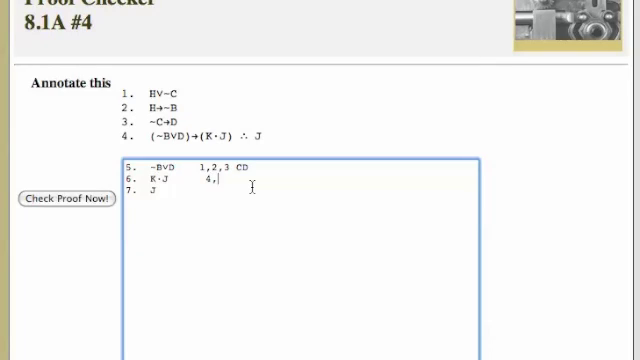
text(5)
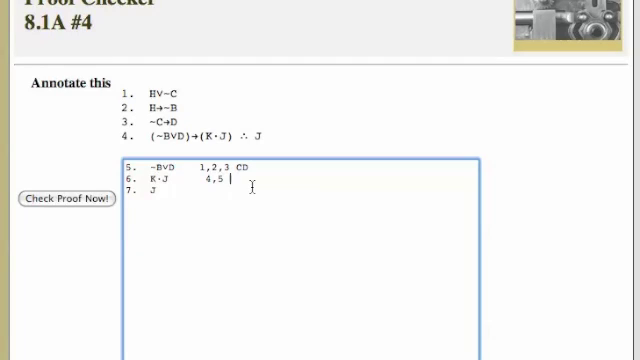
text(MP)
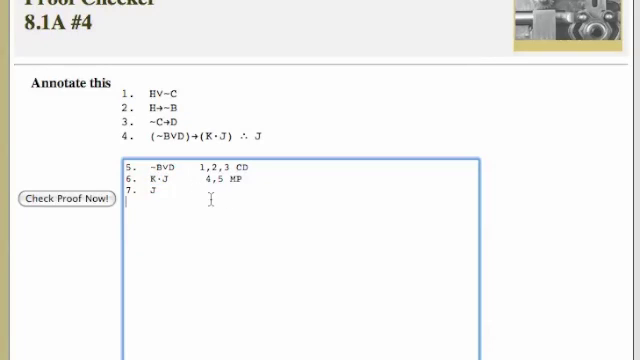
mouse_move(300, 200)
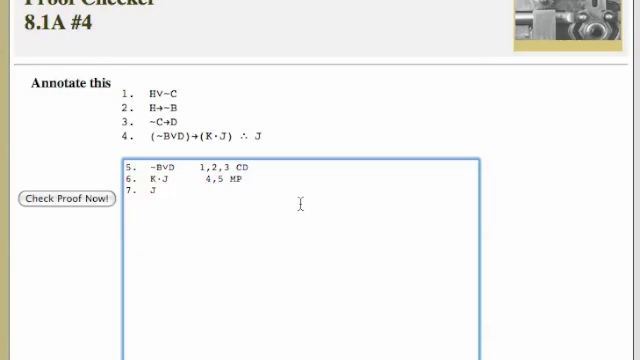
text(6,)
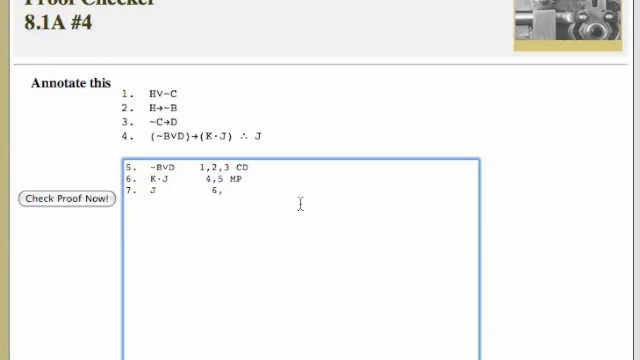
text(Simp)
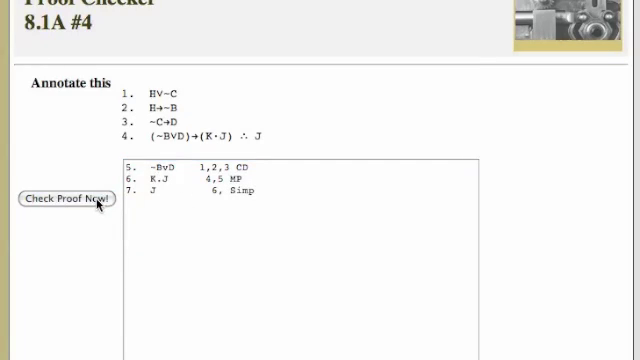
click(64, 200)
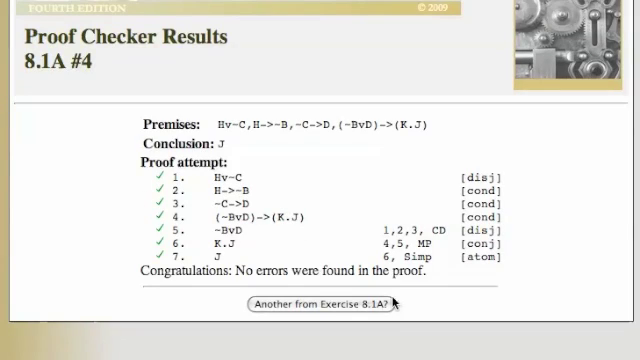